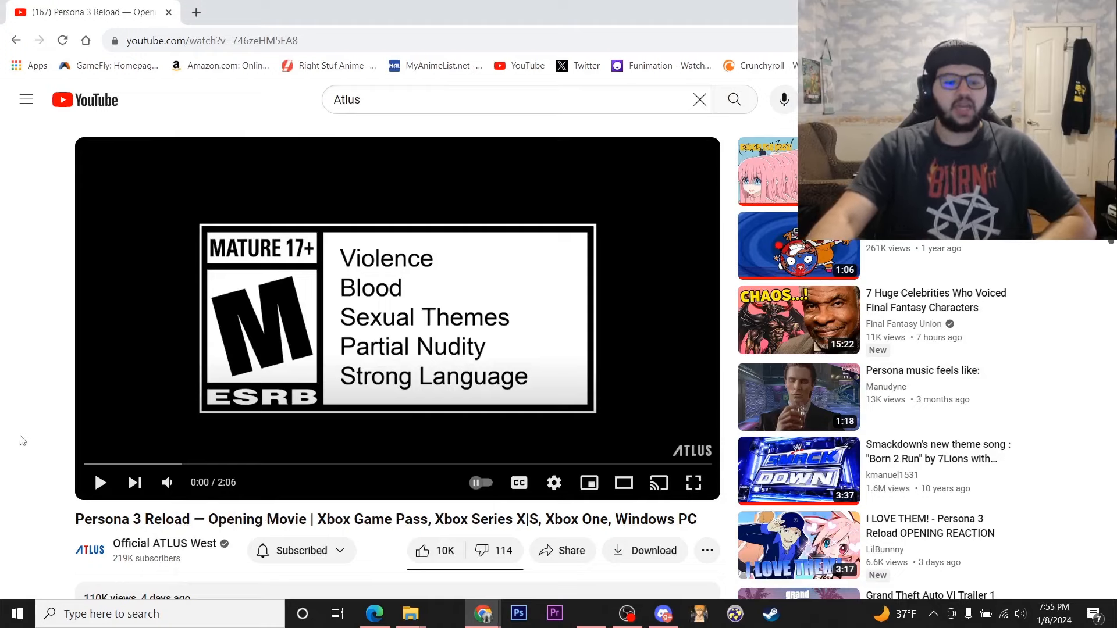
- Play the Persona 3 Reload opening movie full screen through to the 2:04 Xbox logo
scroll("down", 3)
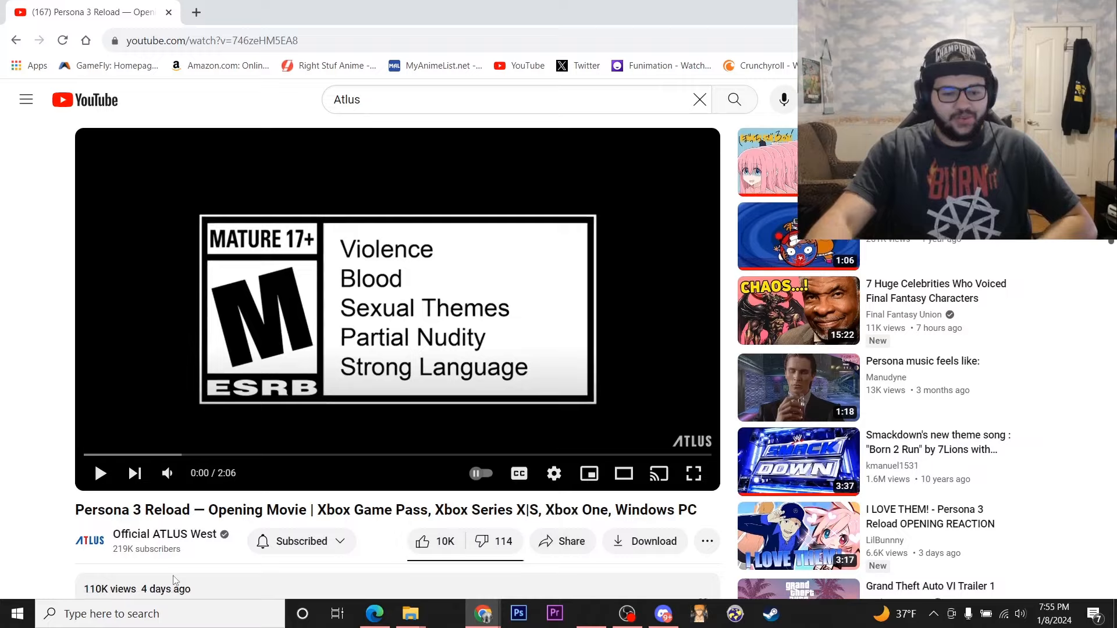
scroll("down", 3)
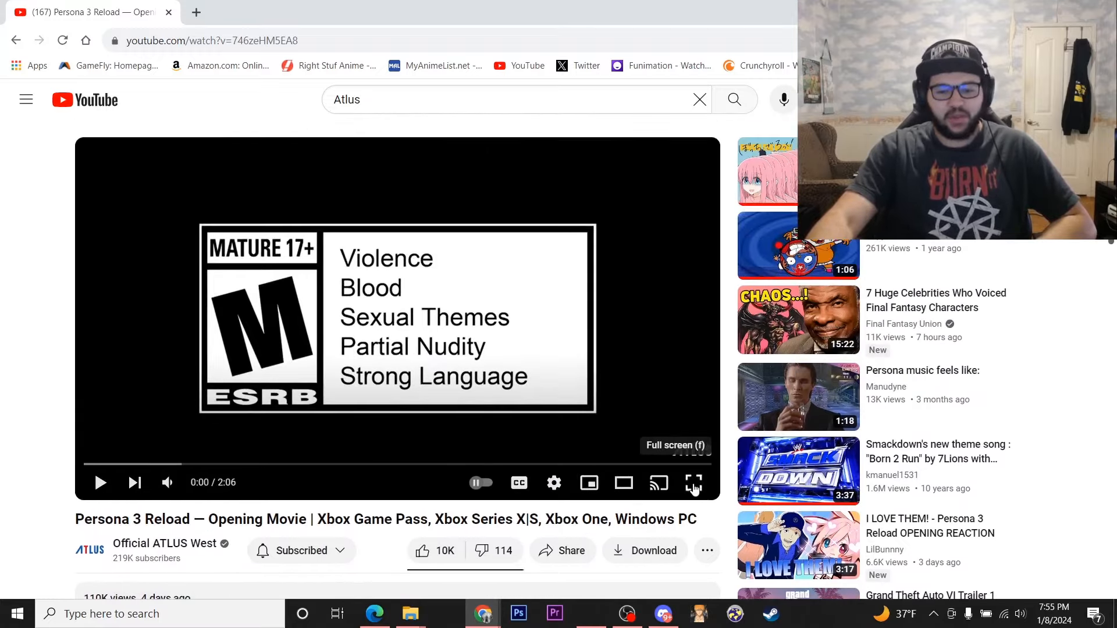
left_click(692, 482)
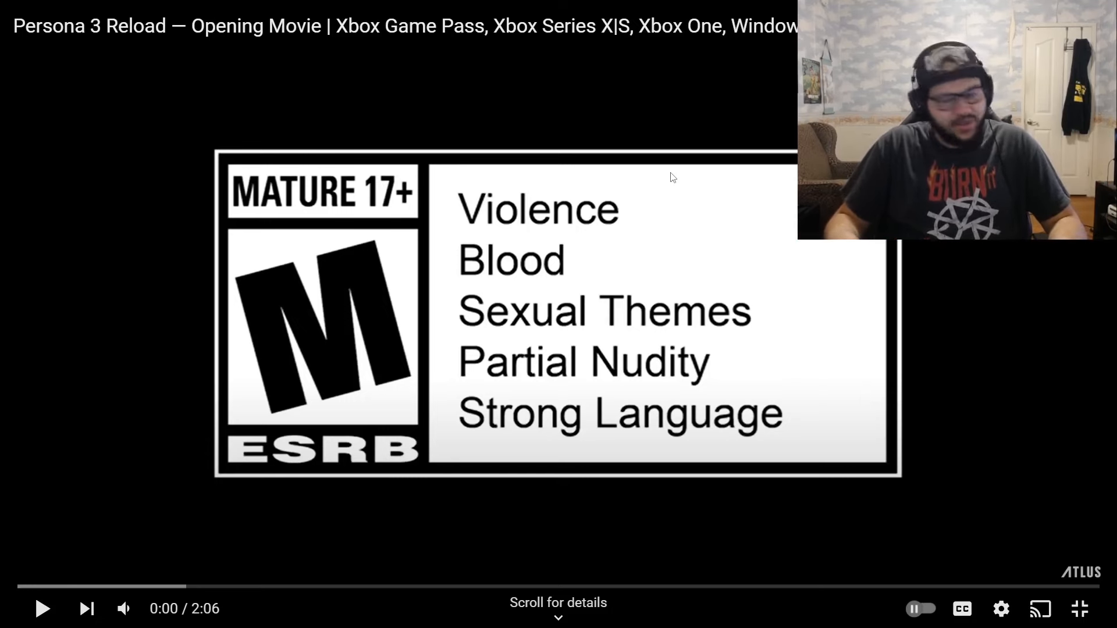
left_click(558, 313)
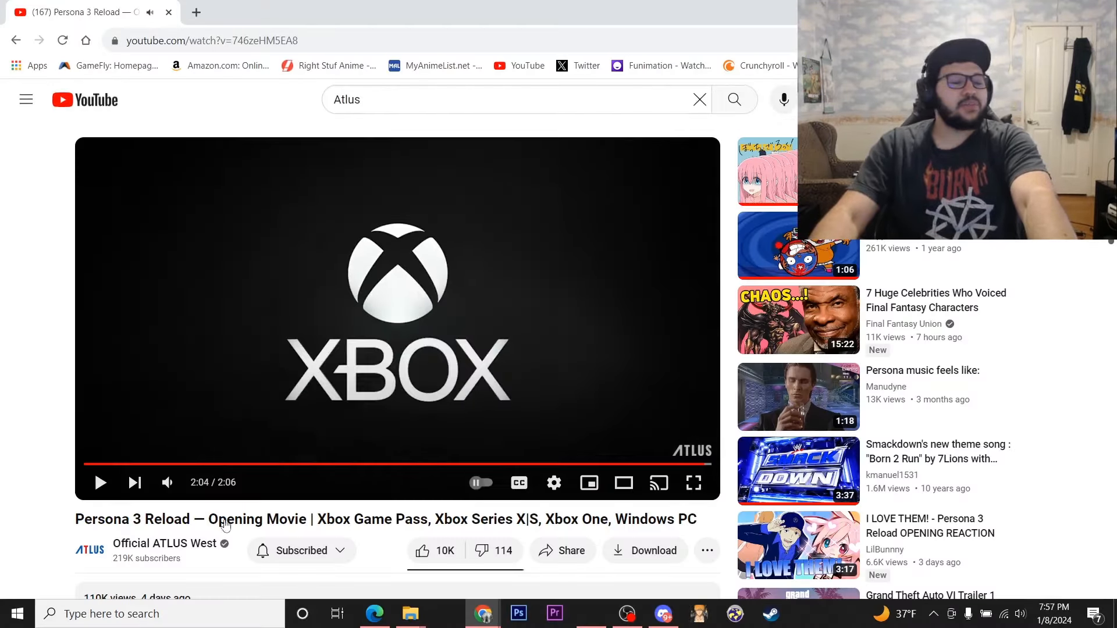
mouse_move(167, 482)
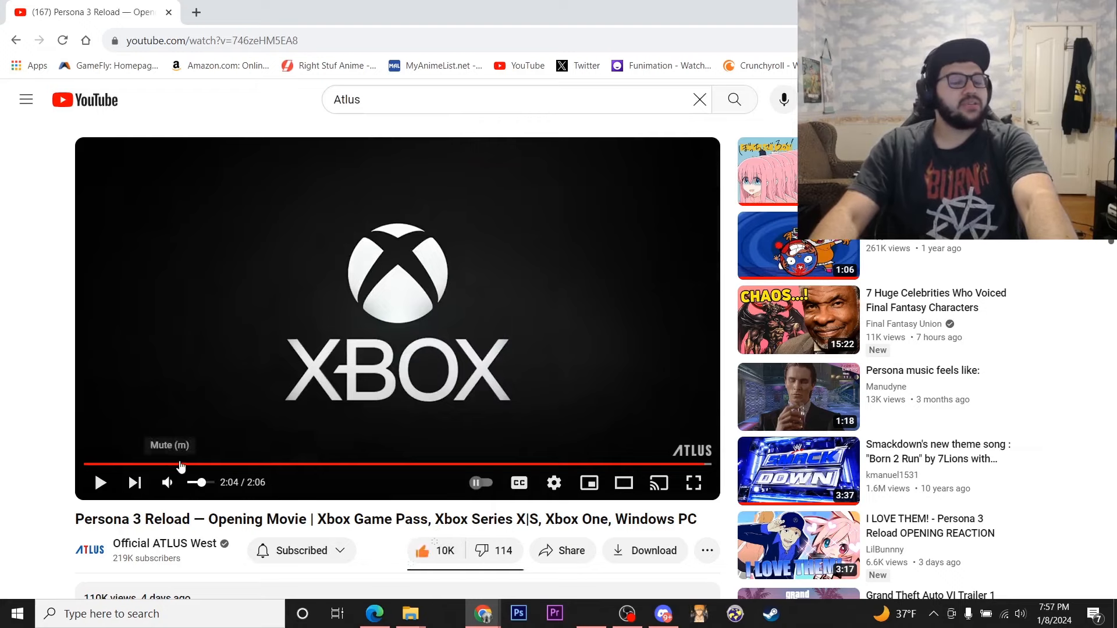
- Scrub the movie back to 0:19, then to the 0:42 shot of the pink-haired girl
left_click(180, 466)
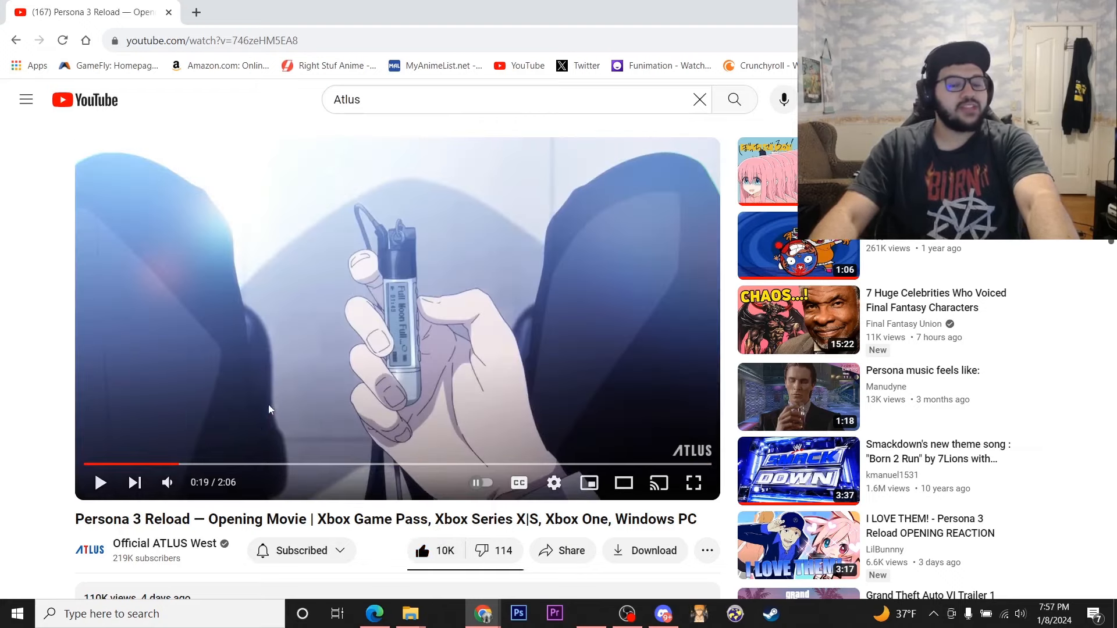
mouse_move(278, 466)
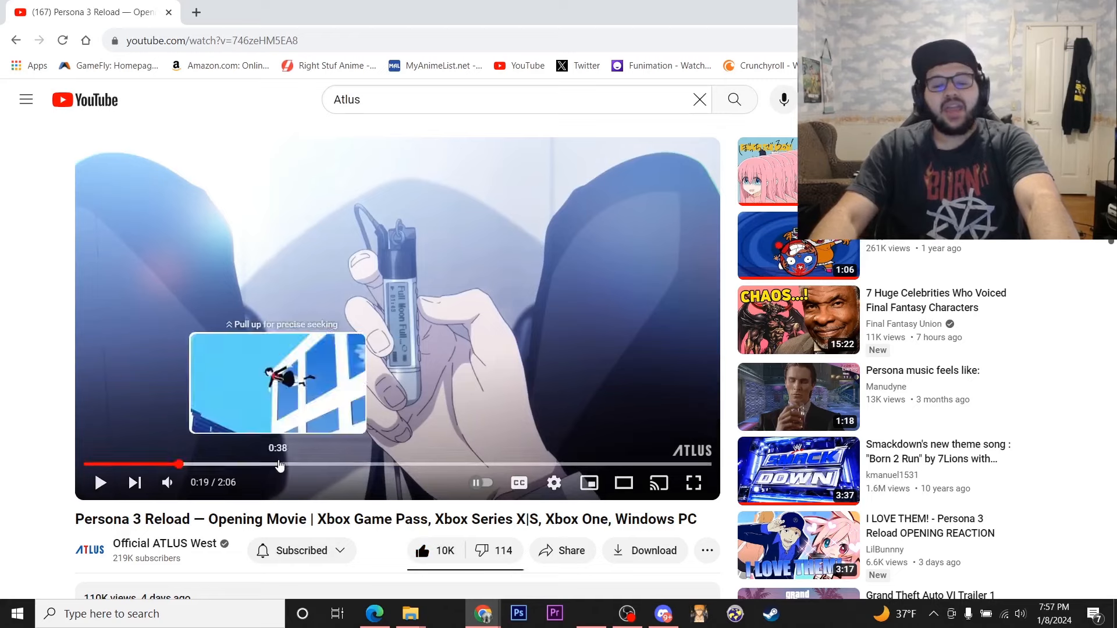
mouse_move(245, 466)
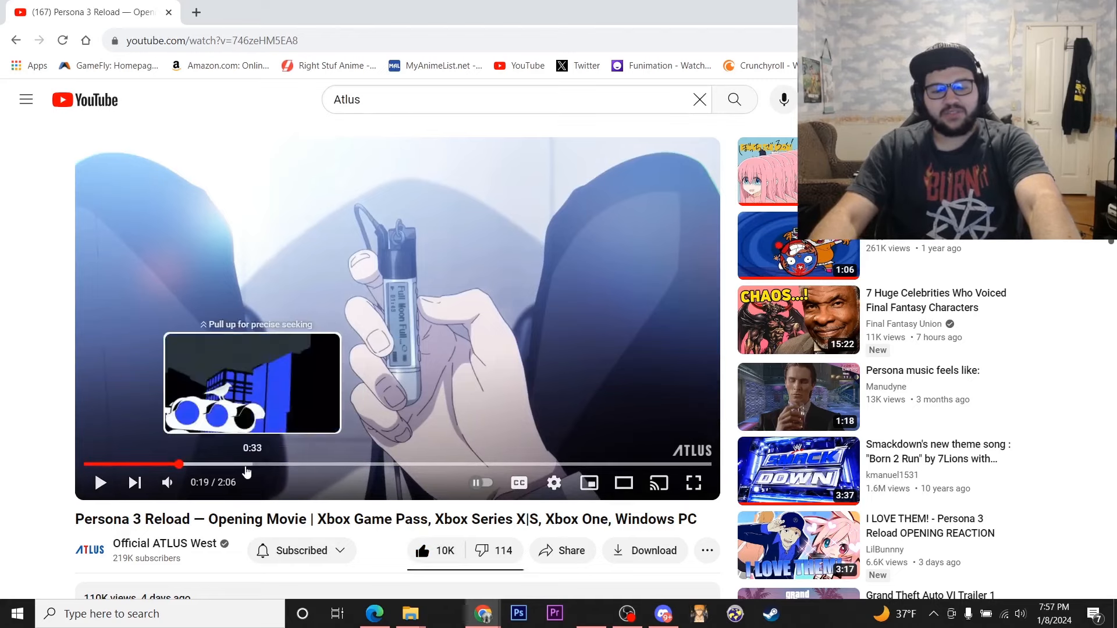
mouse_move(299, 447)
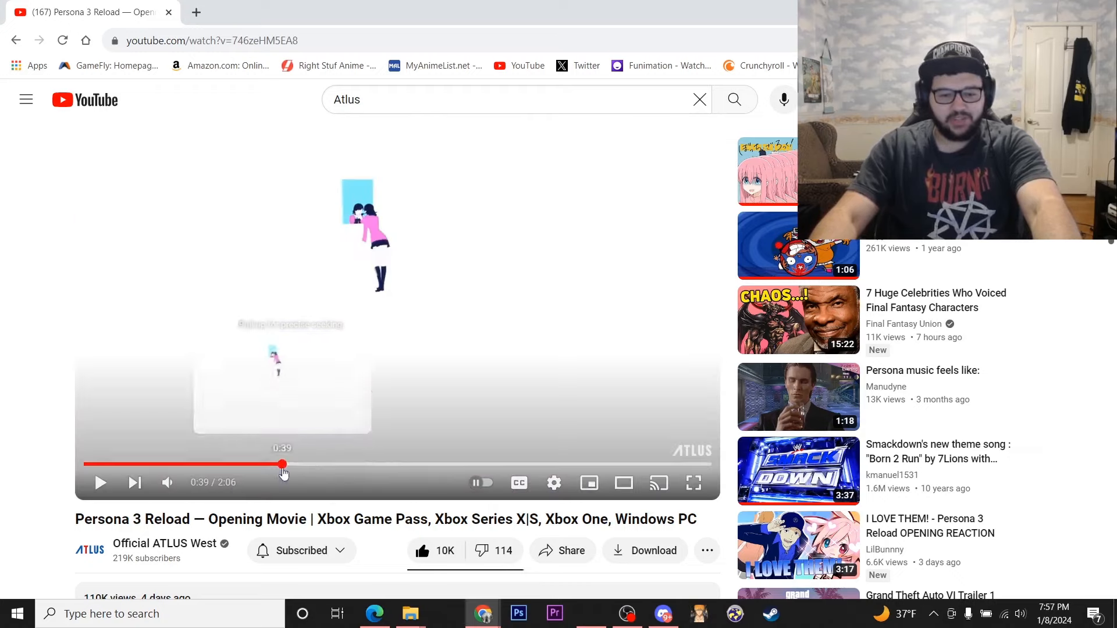
left_click(295, 464)
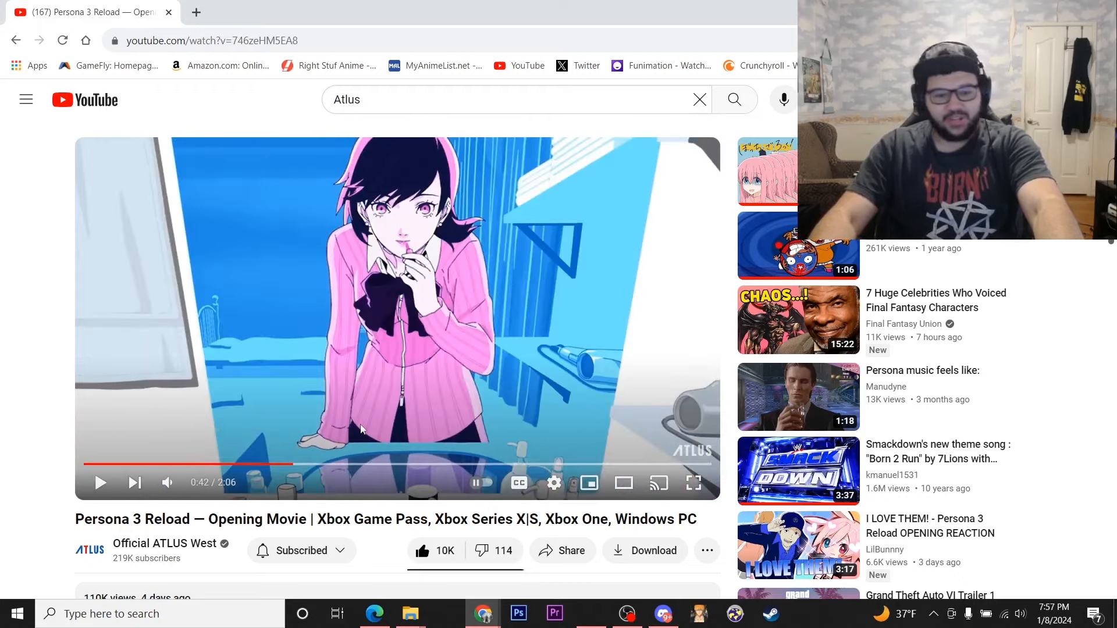
mouse_move(541, 449)
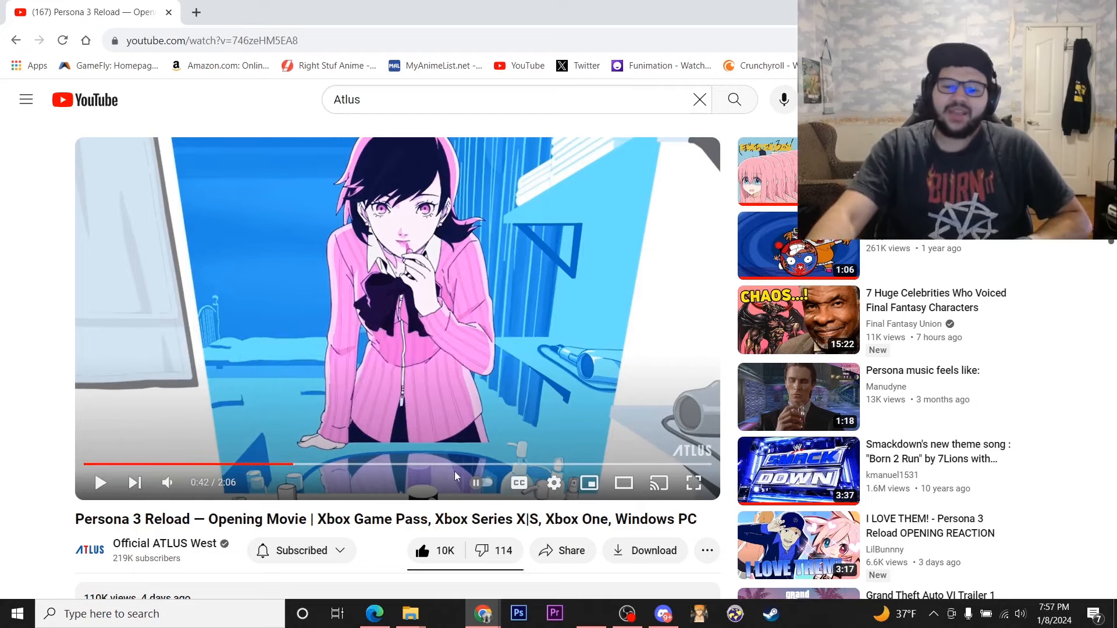
mouse_move(589, 483)
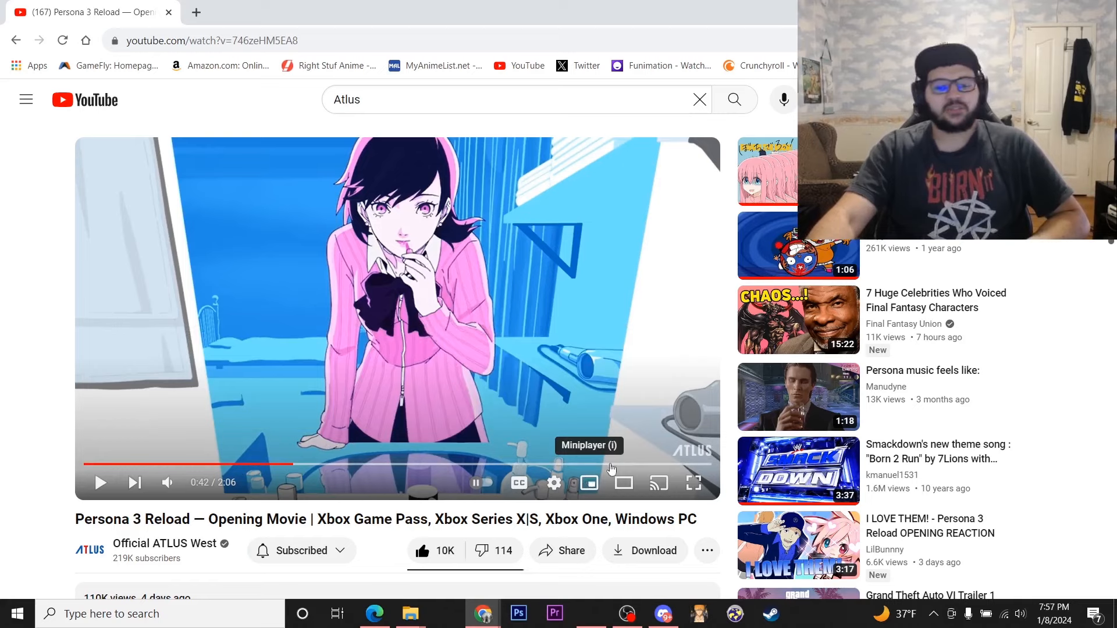